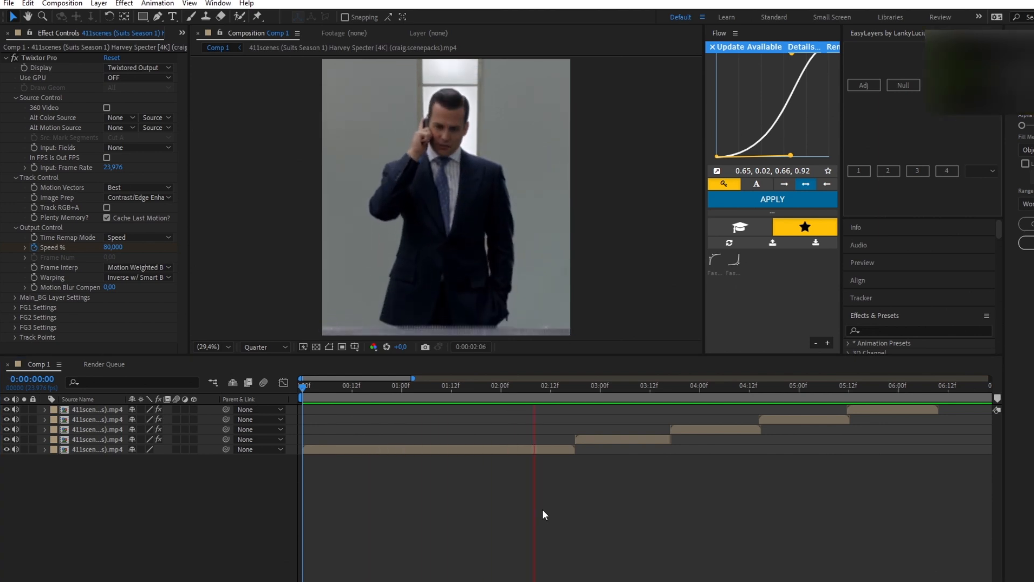
- Show the Layer > New submenu listing the available layer types
{"action": "left_click", "coordinate": [736, 385]}
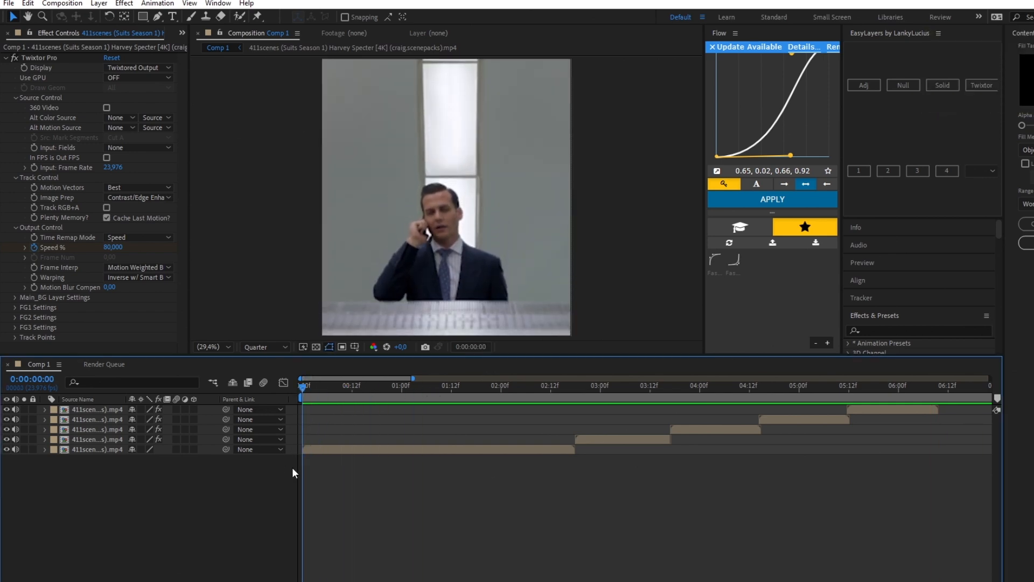
{"action": "mouse_move", "coordinate": [31, 47]}
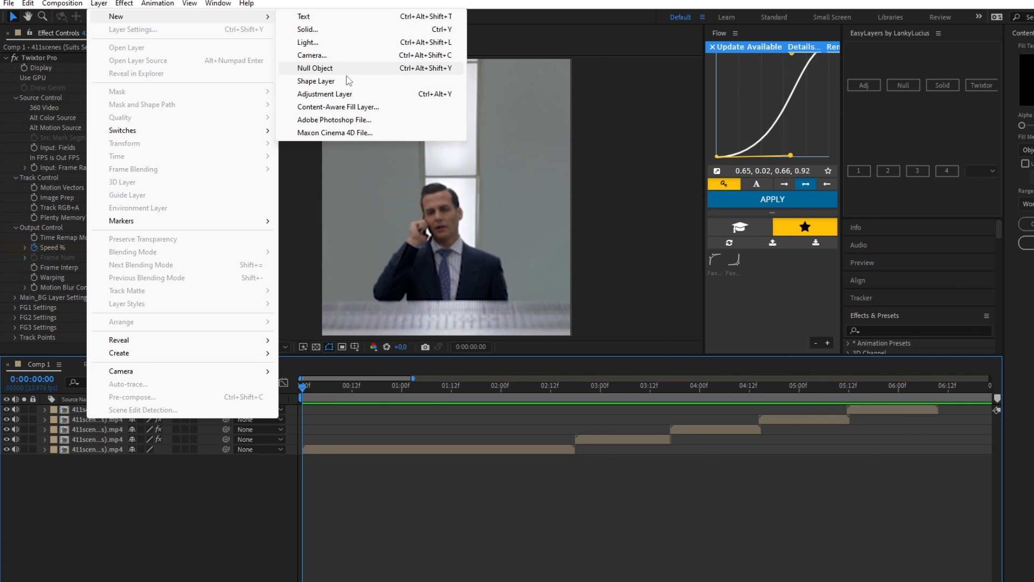
- Create an adjustment layer over the first clip's end and search Effects & Presets for 'omino'
{"action": "left_click", "coordinate": [326, 94]}
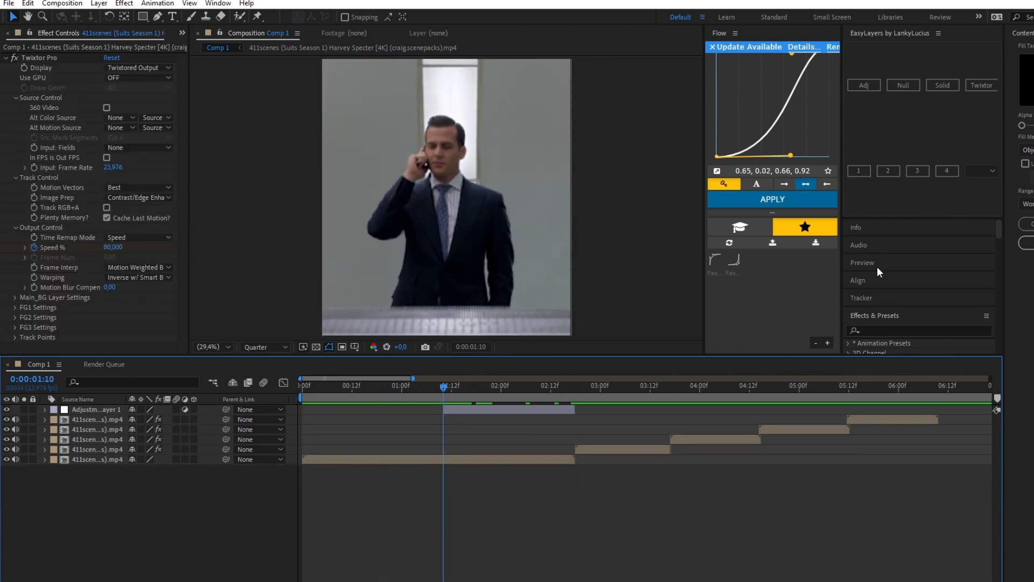
{"action": "left_click", "coordinate": [875, 316]}
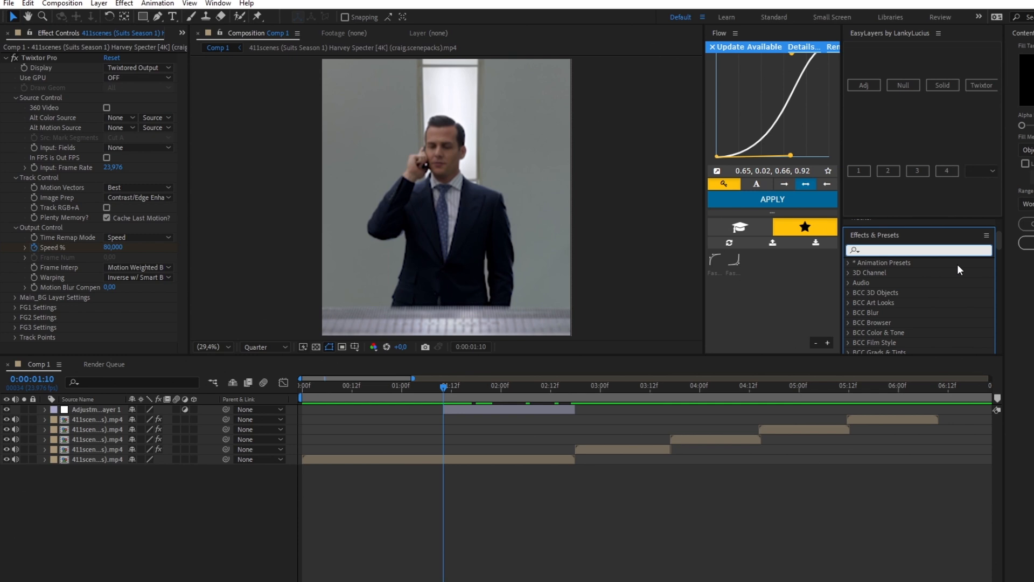
{"action": "type", "text": "omino"}
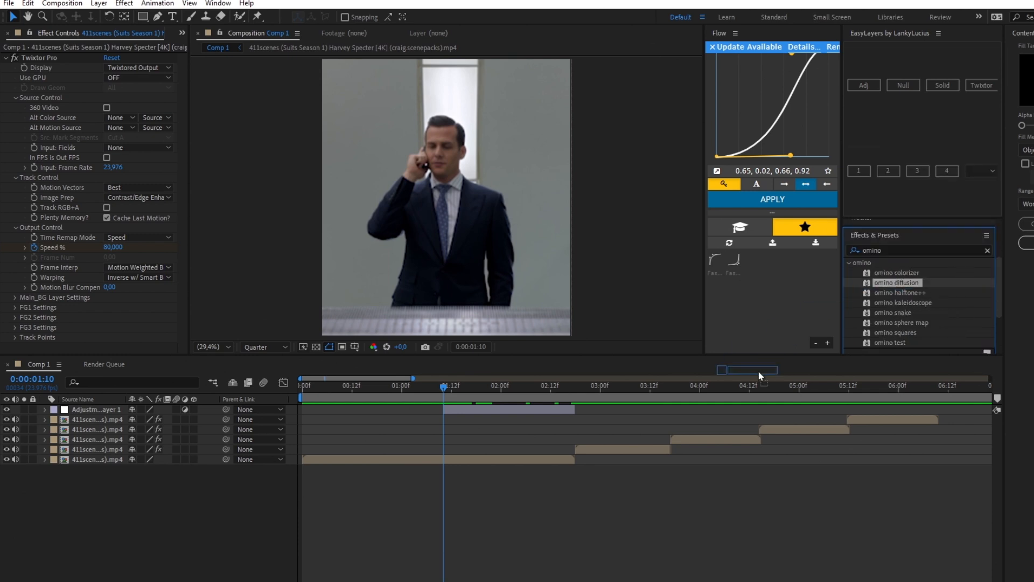
- Apply omino diffusion with Error Across keyframed from 1.000 to 1.360 over the layer
{"action": "double_click", "coordinate": [897, 282]}
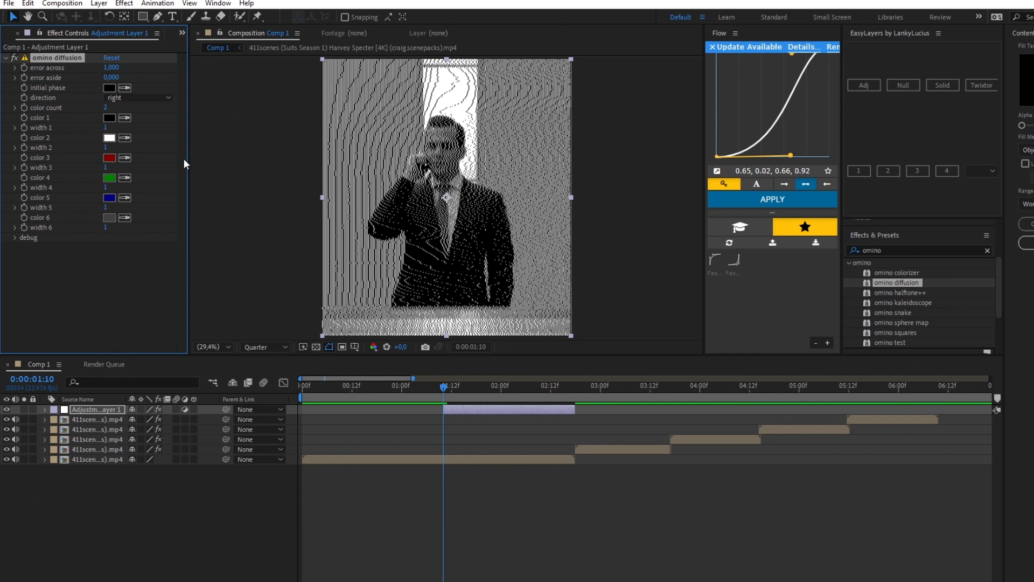
{"action": "mouse_move", "coordinate": [24, 72]}
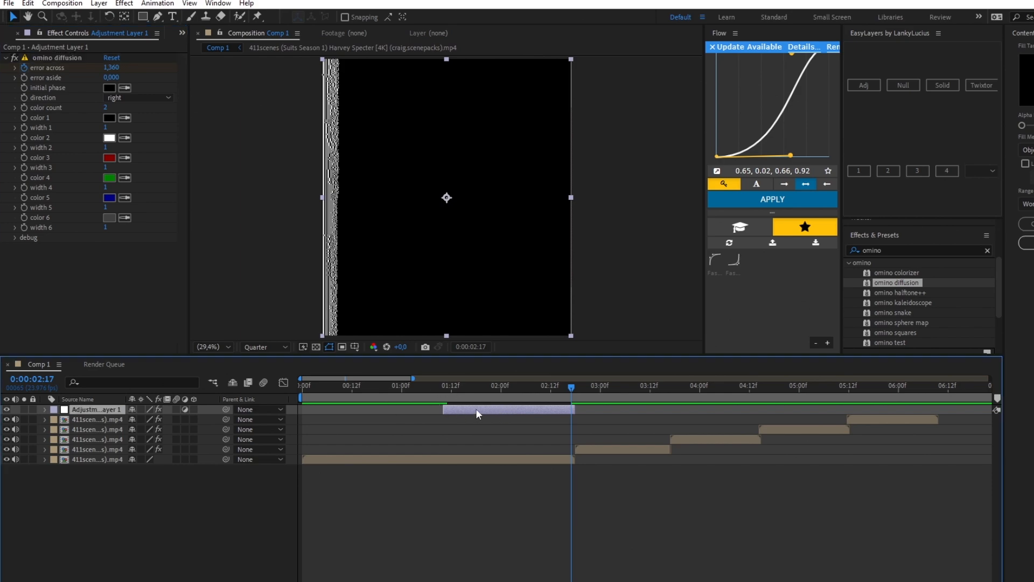
- Reveal the Error Across keyframes and Easy Ease both of them
{"action": "left_click", "coordinate": [45, 409]}
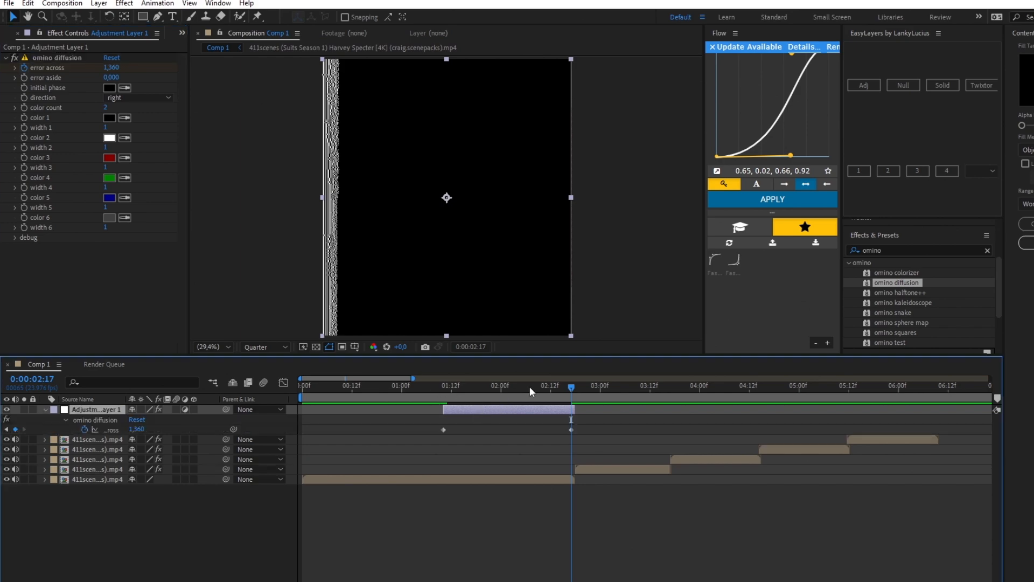
{"action": "left_click", "coordinate": [442, 386]}
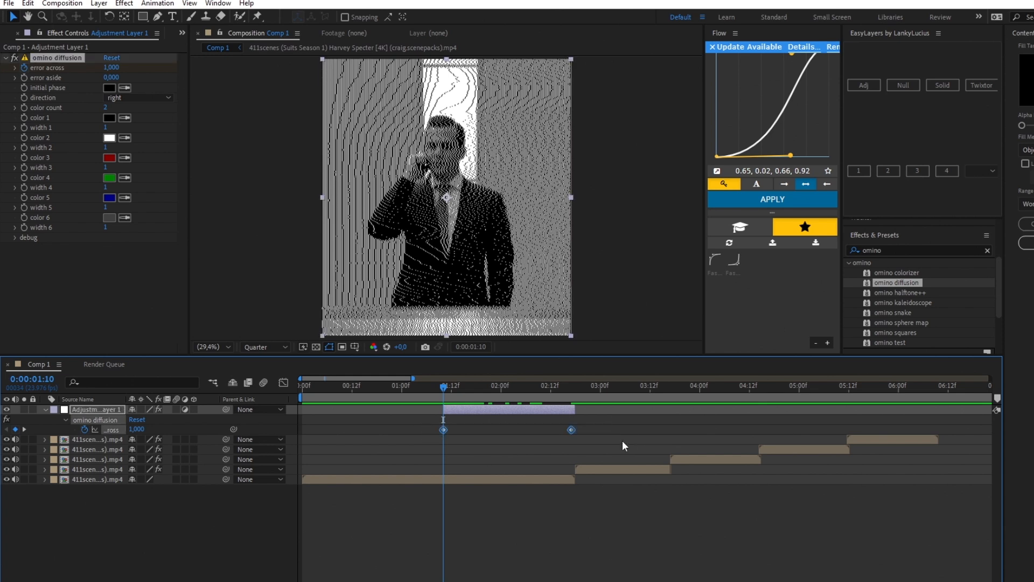
{"action": "mouse_move", "coordinate": [621, 442]}
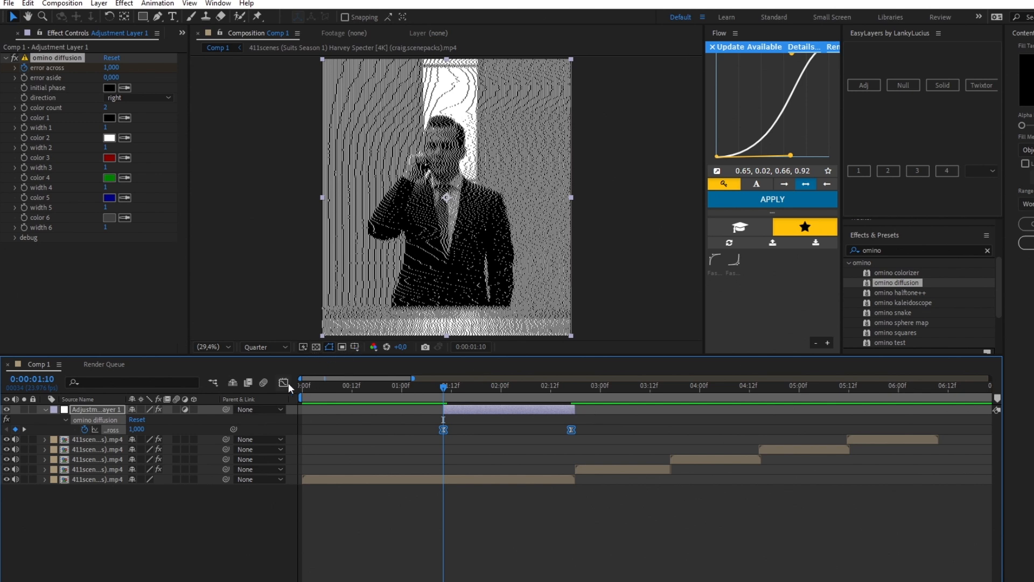
{"action": "left_click", "coordinate": [283, 383]}
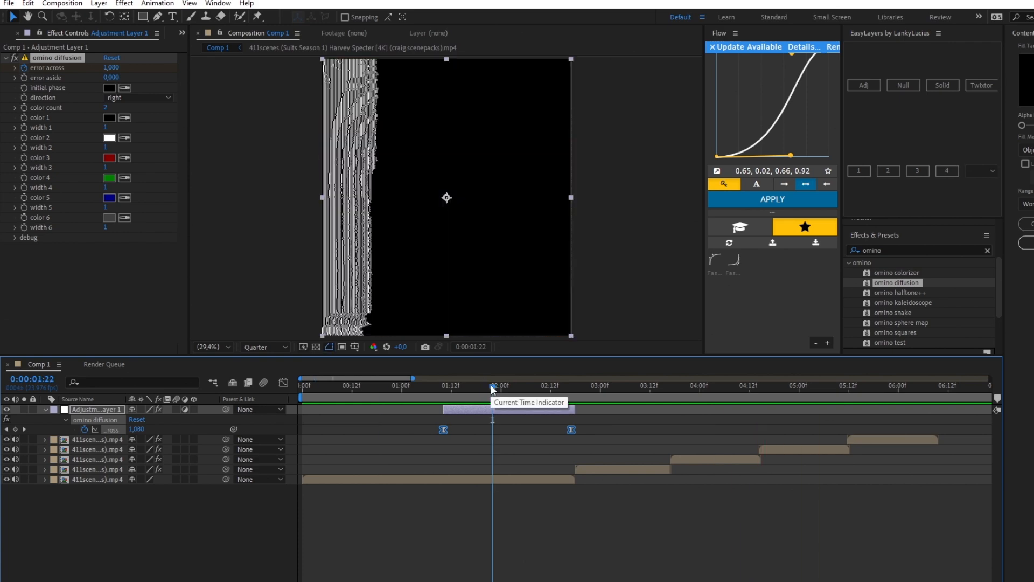
- Search 'dee' and add Deep Glow with radius 395 and exposure 0,06
{"action": "left_click", "coordinate": [443, 386]}
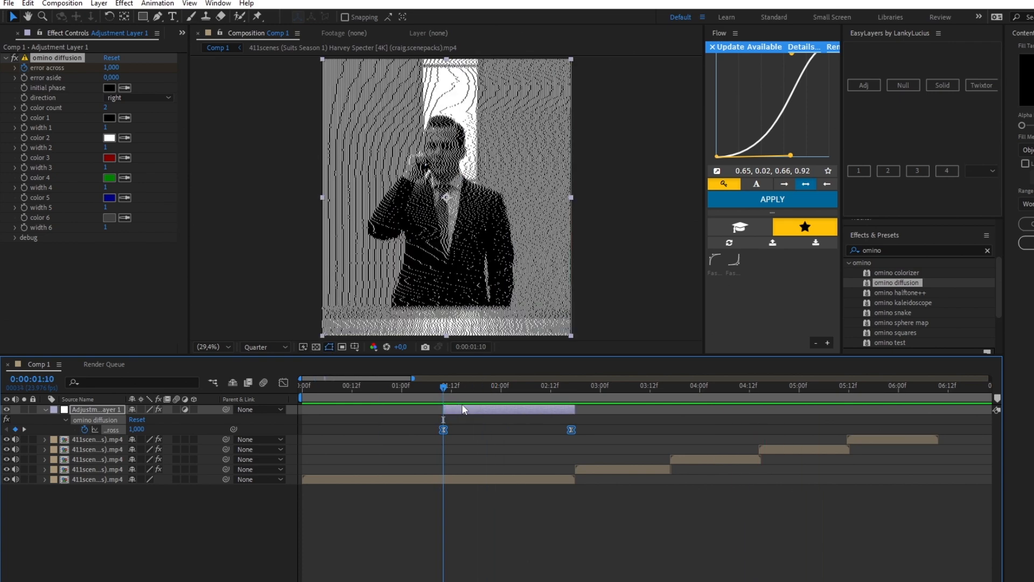
{"action": "type", "text": "dee"}
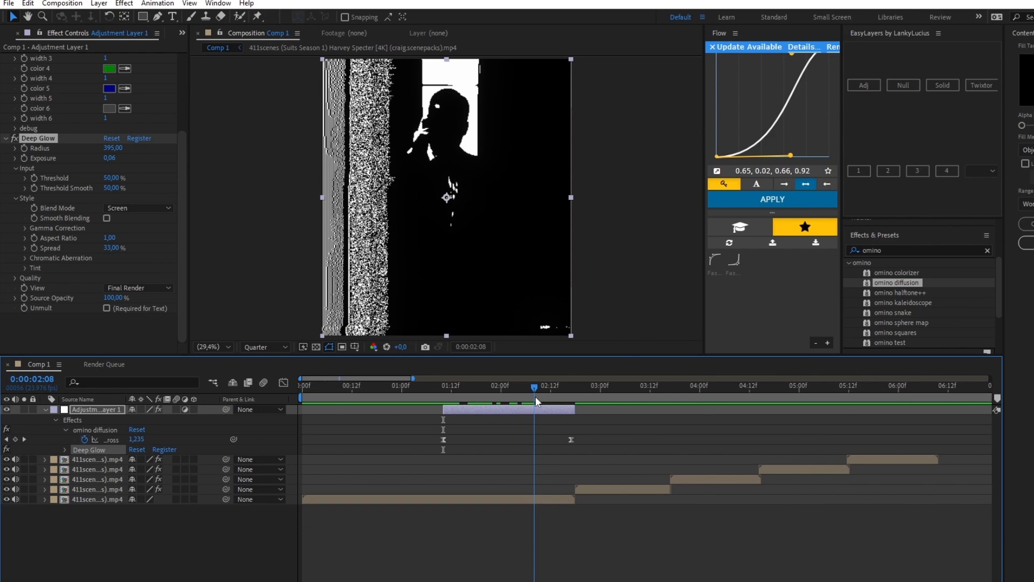
- Move the time indicator to 1:13 and split the adjustment layer there
{"action": "left_click", "coordinate": [625, 386]}
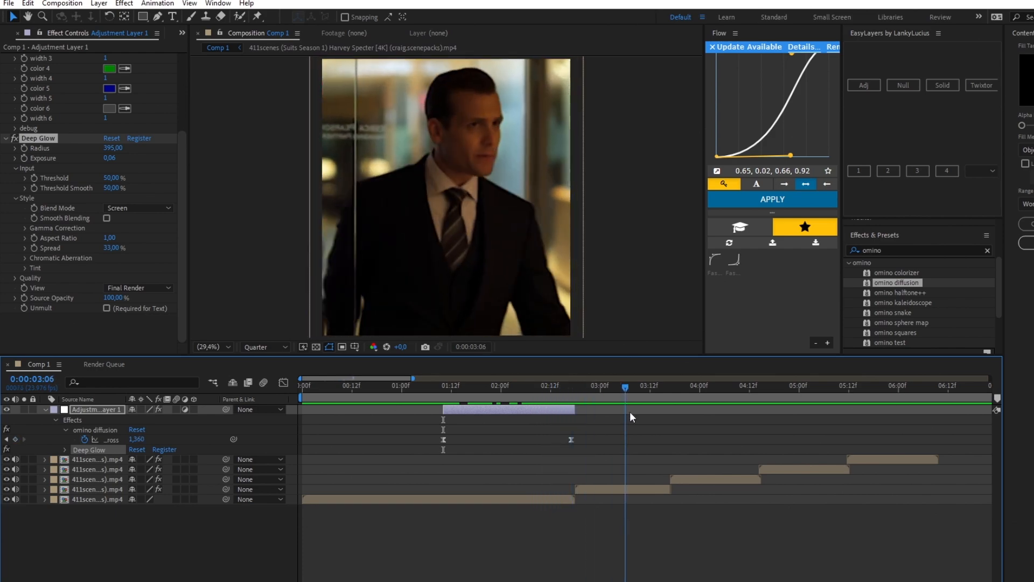
{"action": "left_click", "coordinate": [444, 386]}
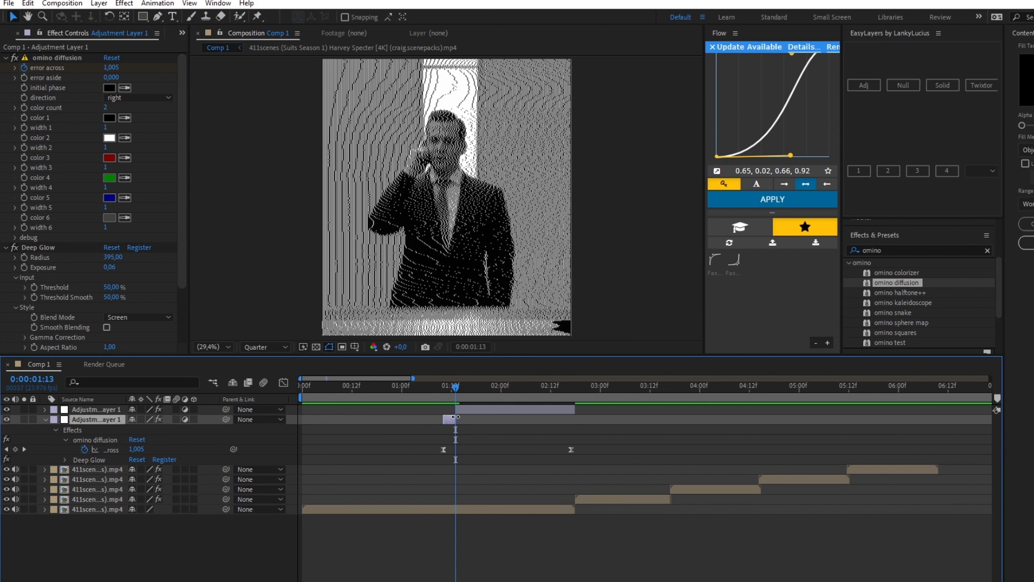
- Delete the short leftover adjustment piece and preview the sequence from the start
{"action": "left_click", "coordinate": [510, 385]}
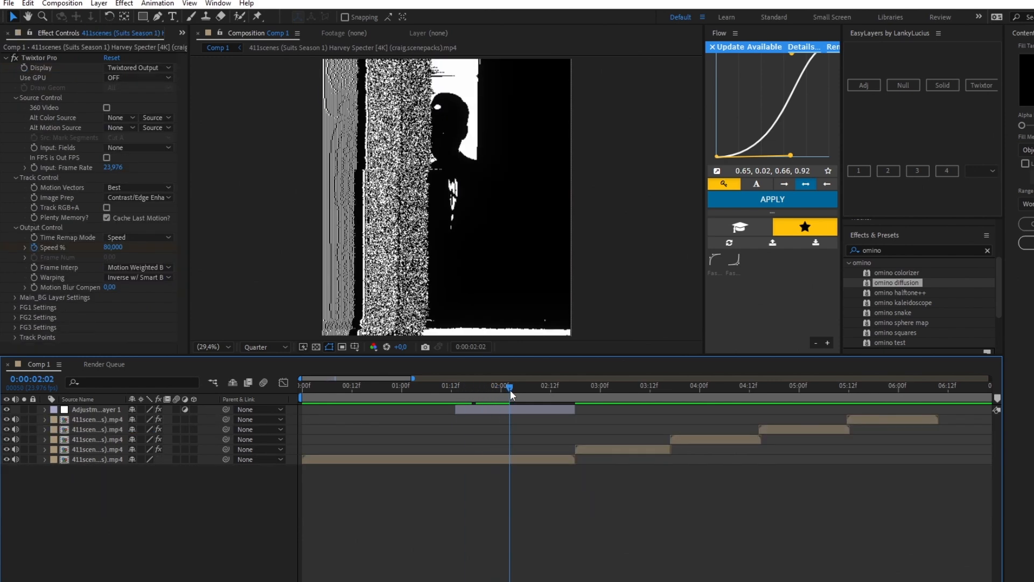
{"action": "left_click", "coordinate": [302, 386]}
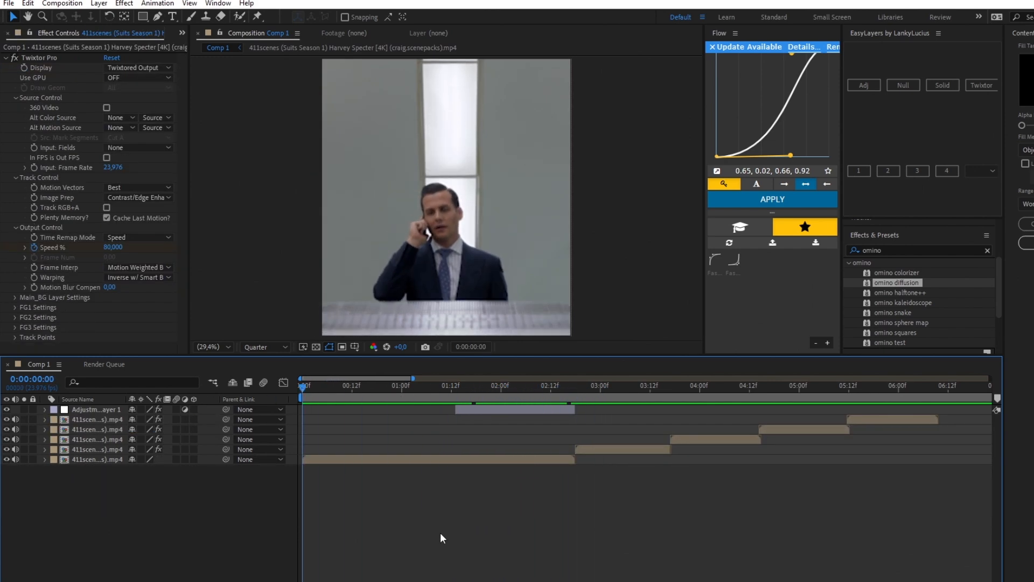
{"action": "left_click", "coordinate": [410, 385]}
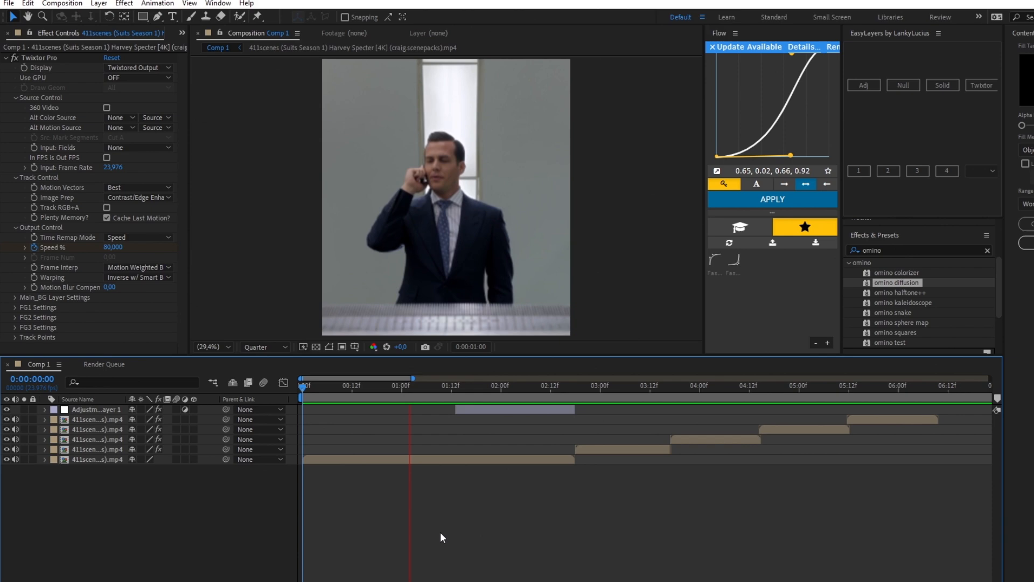
{"action": "left_click", "coordinate": [610, 386]}
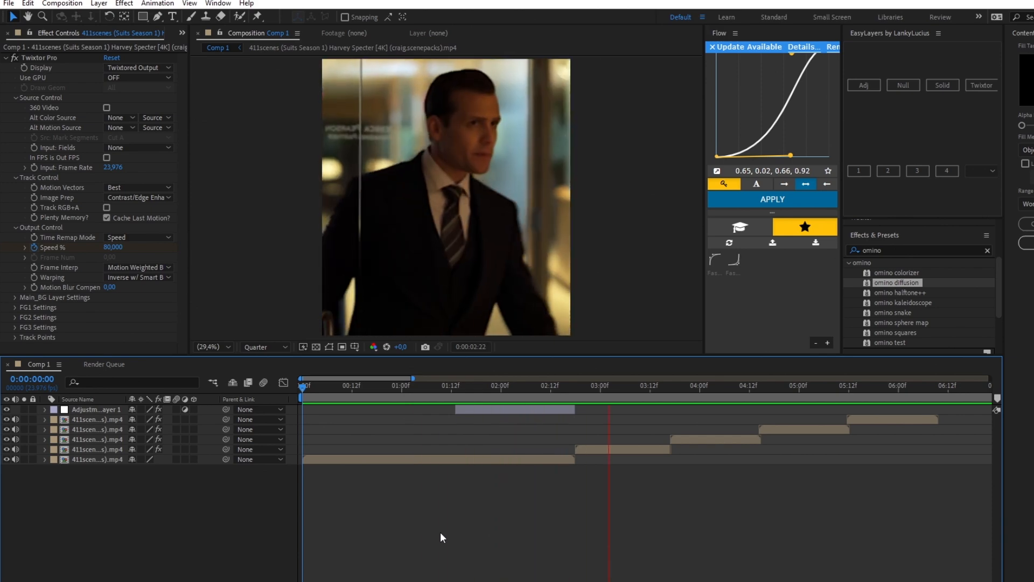
{"action": "left_click", "coordinate": [801, 385]}
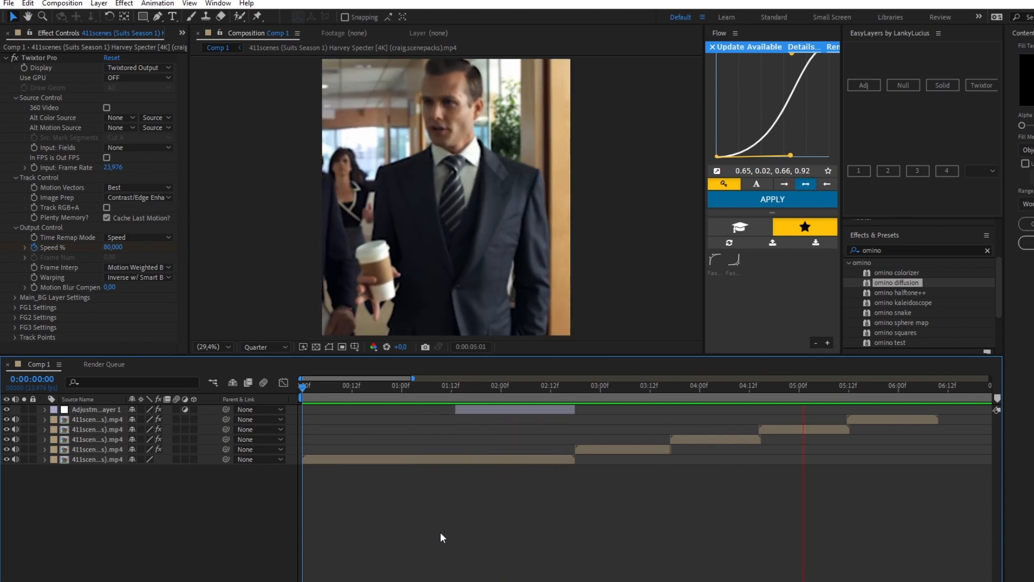